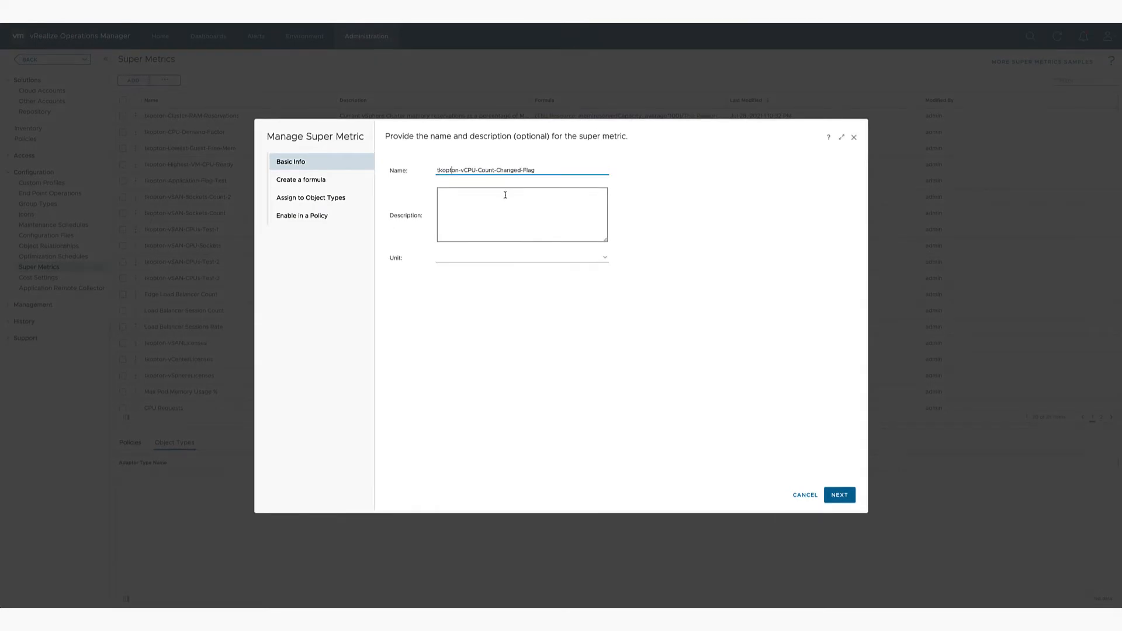
Describe the super metric as flagging VMs configured with 4 vCPUs (flag 1) or not
text(Flag indicating if VM is configured with a default value of 4 vCPUs (flag 1) or not (flag 0).)
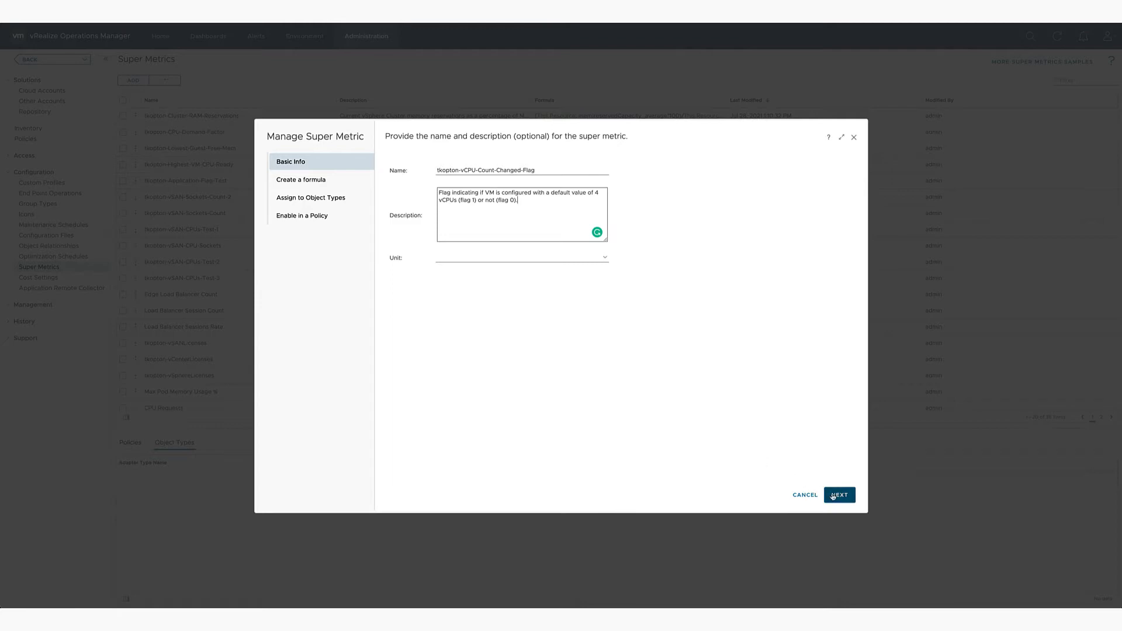
click(838, 494)
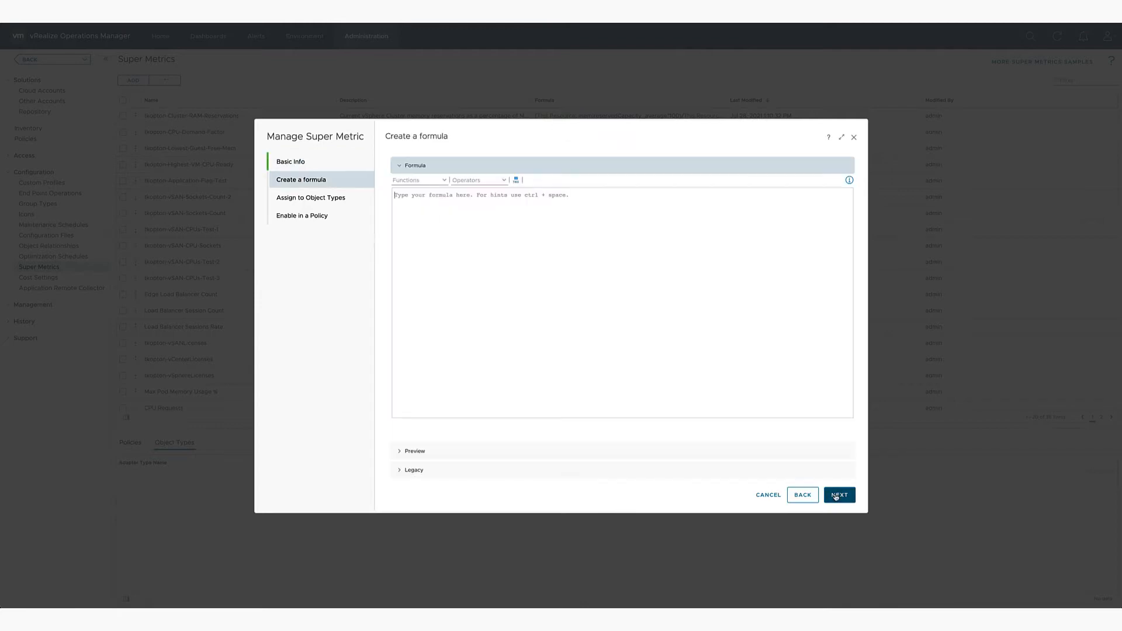
mouse_move(588, 224)
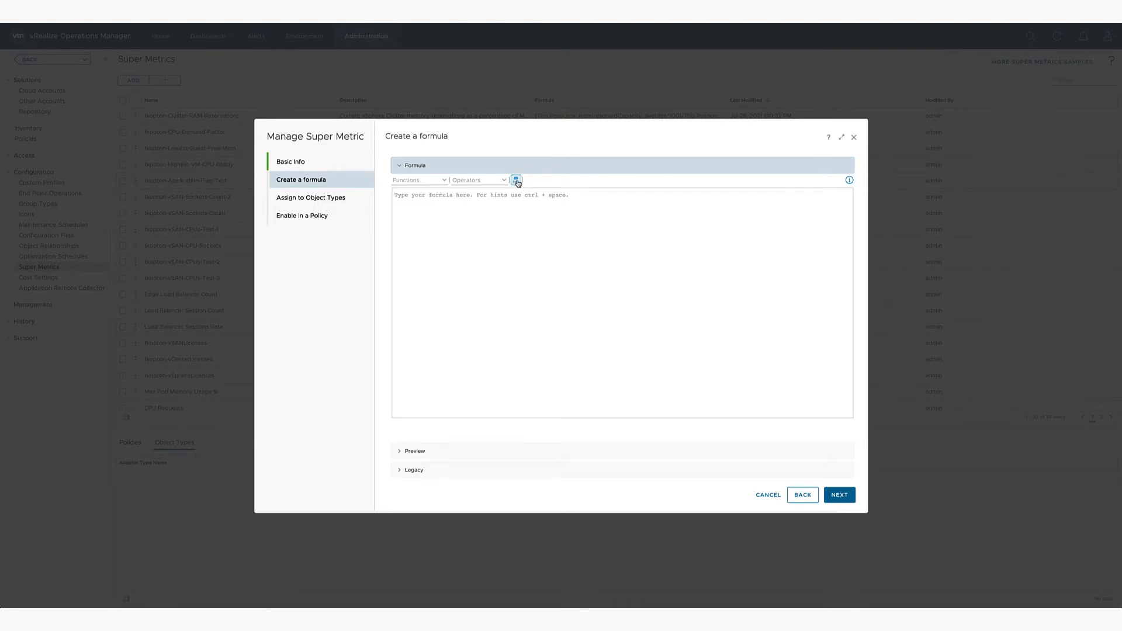
Browse metrics by object type to insert CPU|Provisioned vCPU(s) into the formula
click(516, 179)
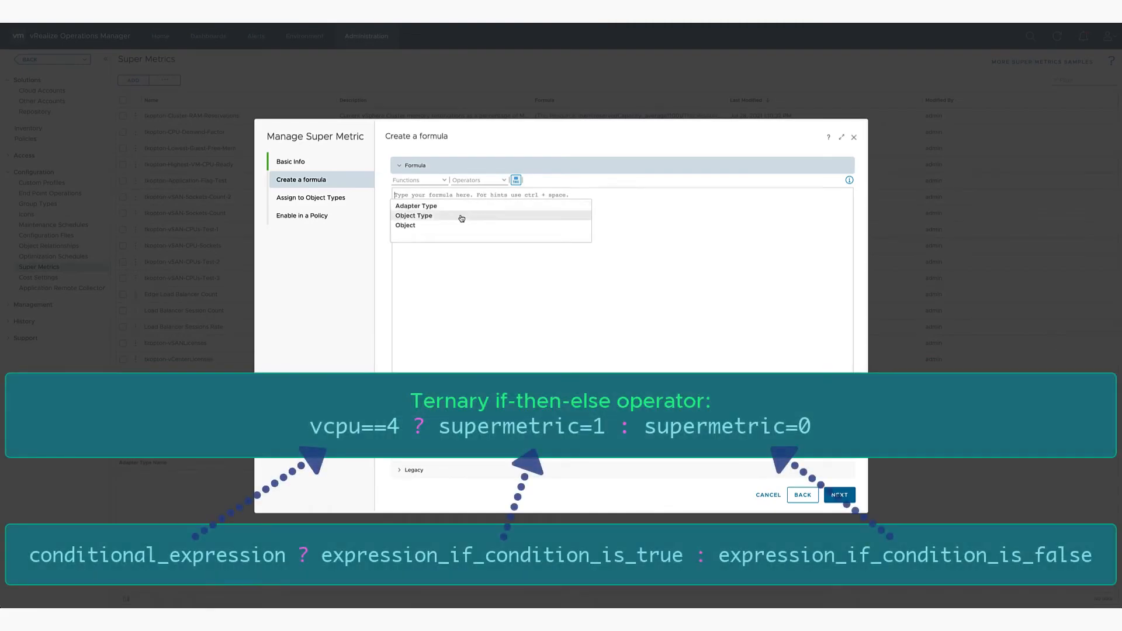
click(413, 216)
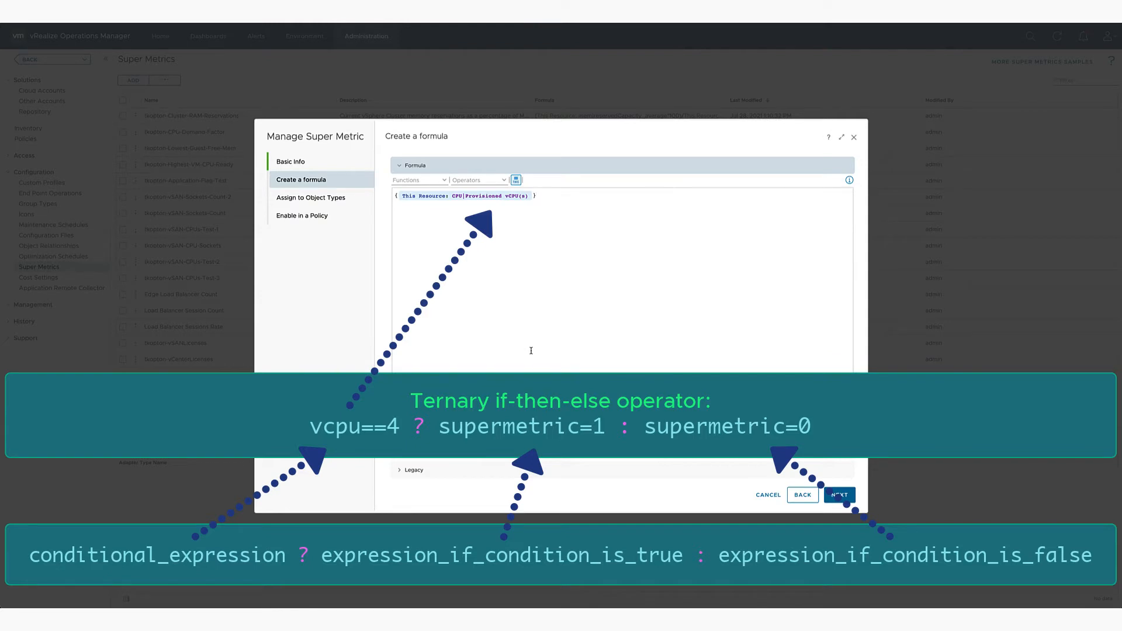
mouse_move(504, 183)
text( == 4 ? 1 : 0)
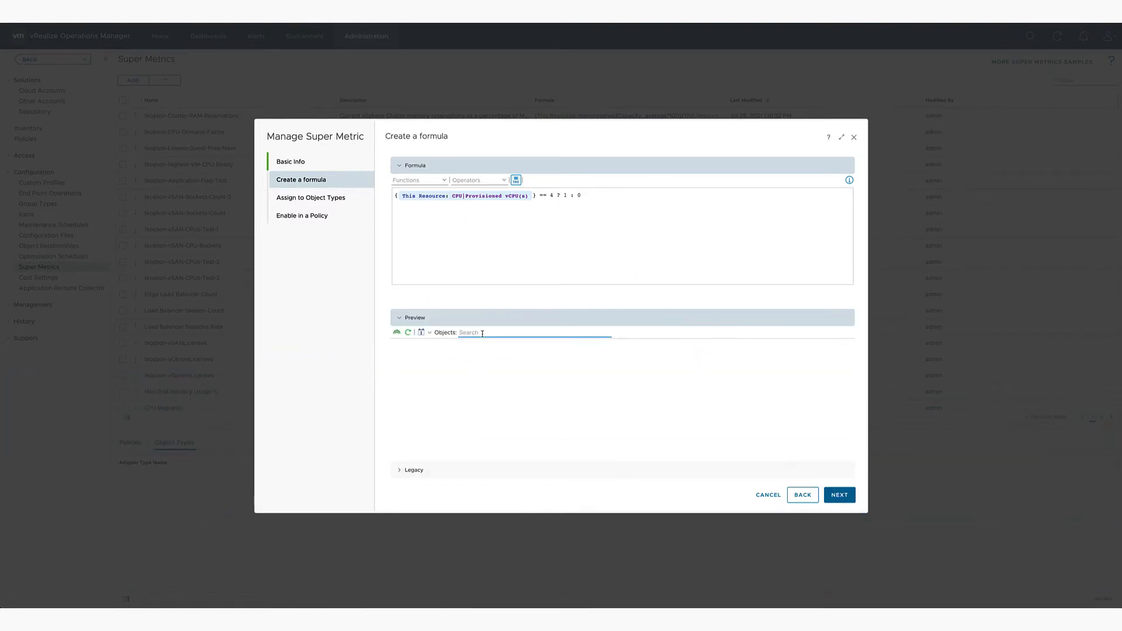
Preview the flag formula on object vm08 before assigning object types
text(vm08)
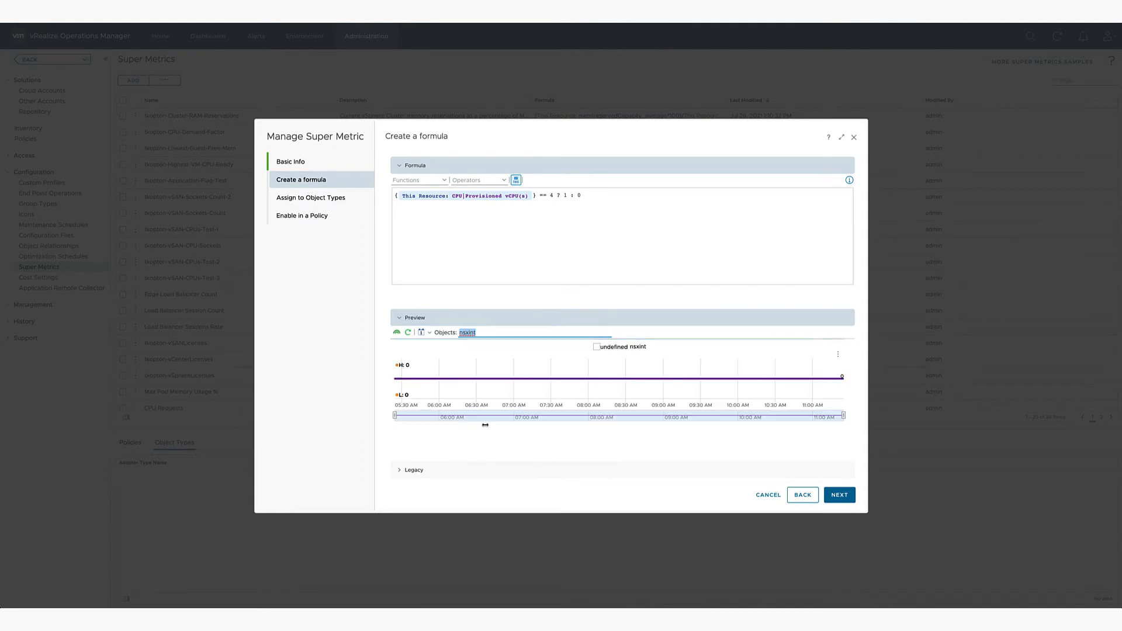
click(466, 332)
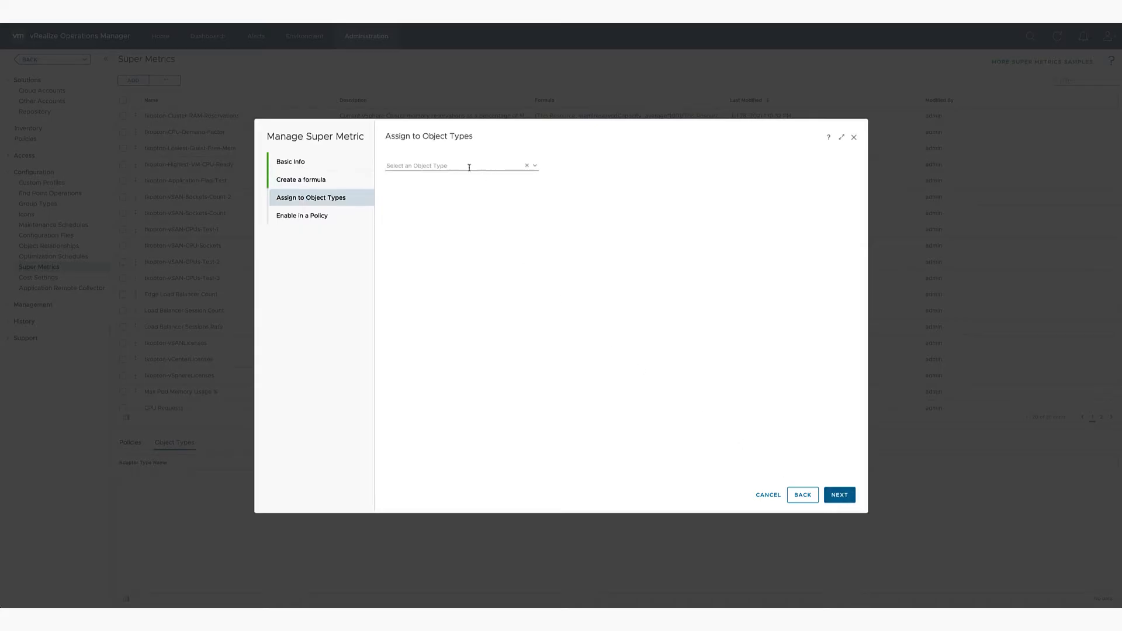
Assign the metric to Virtual Machine, enable it in all policies, and finish
click(417, 166)
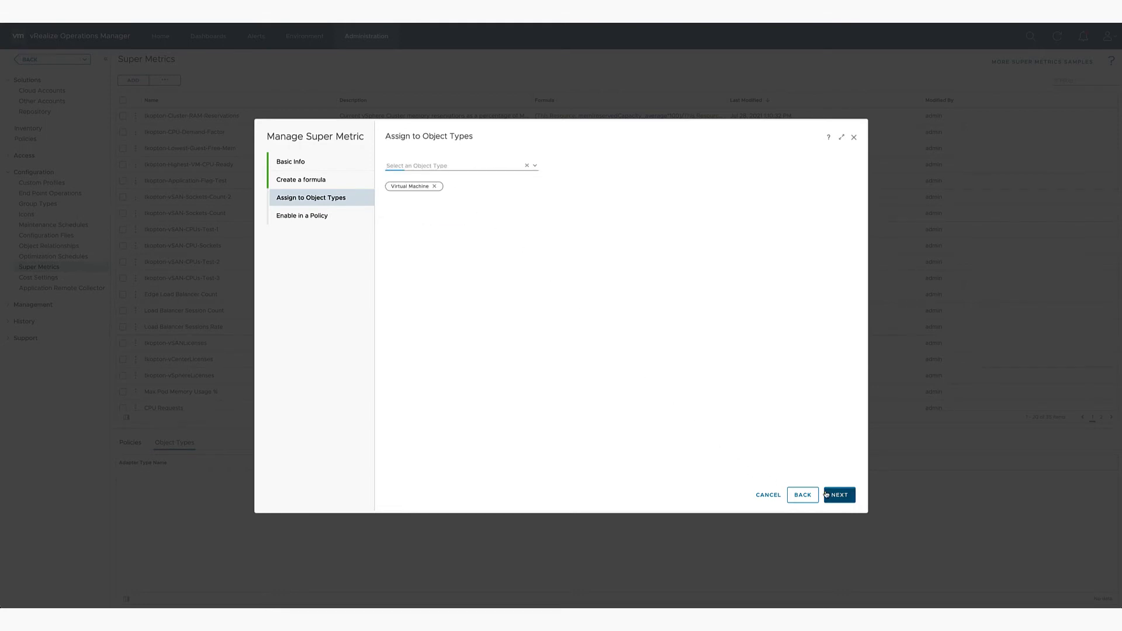
click(838, 495)
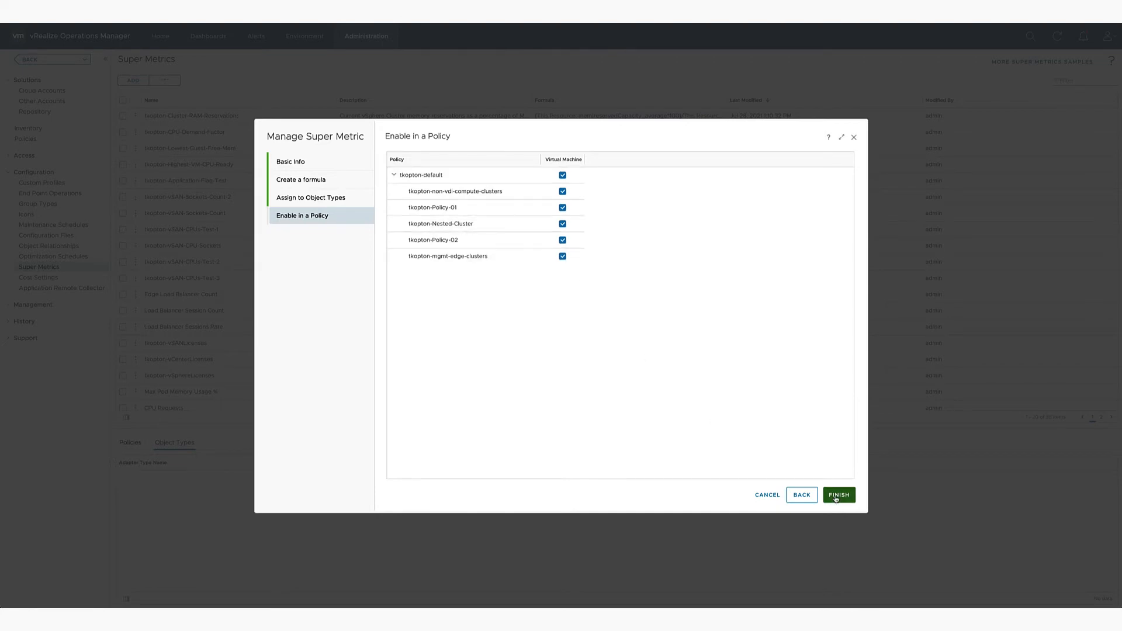
click(838, 494)
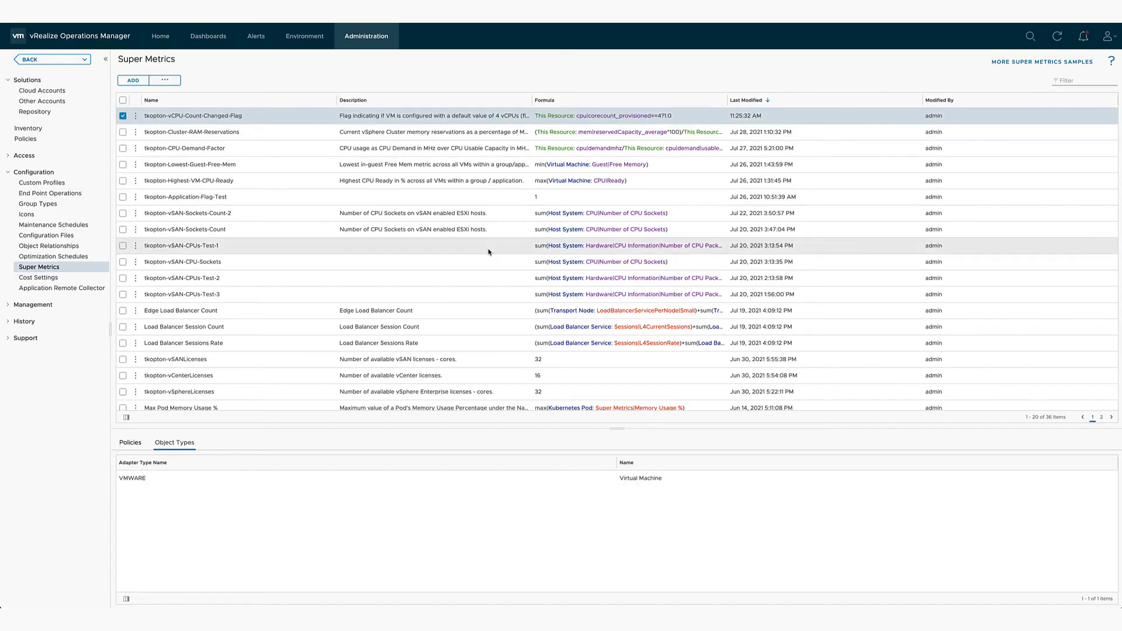
click(304, 36)
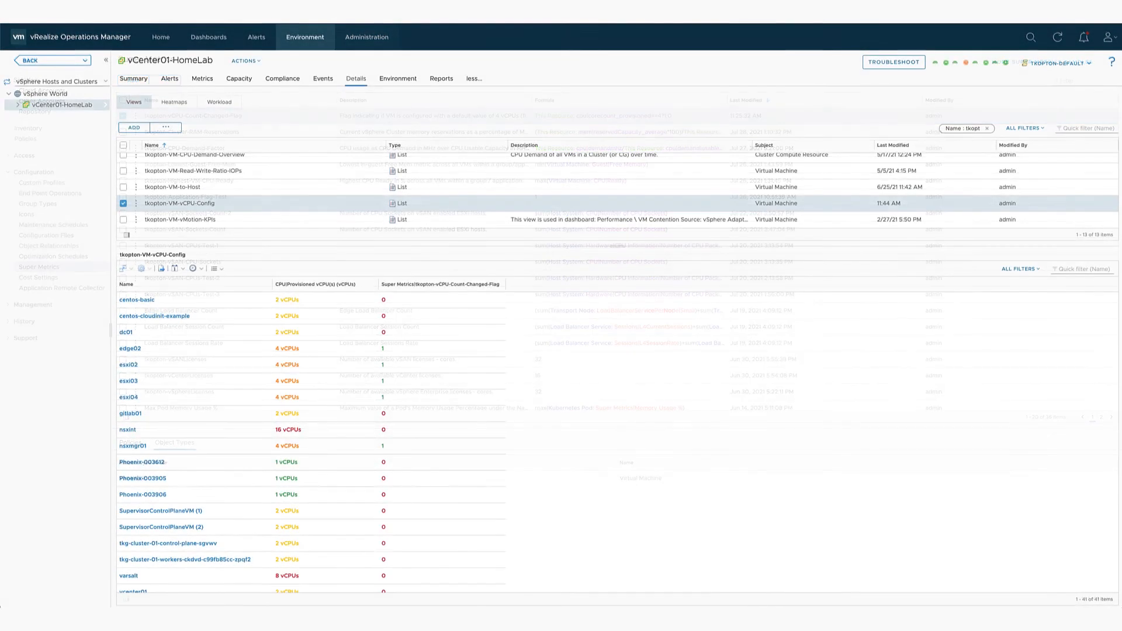